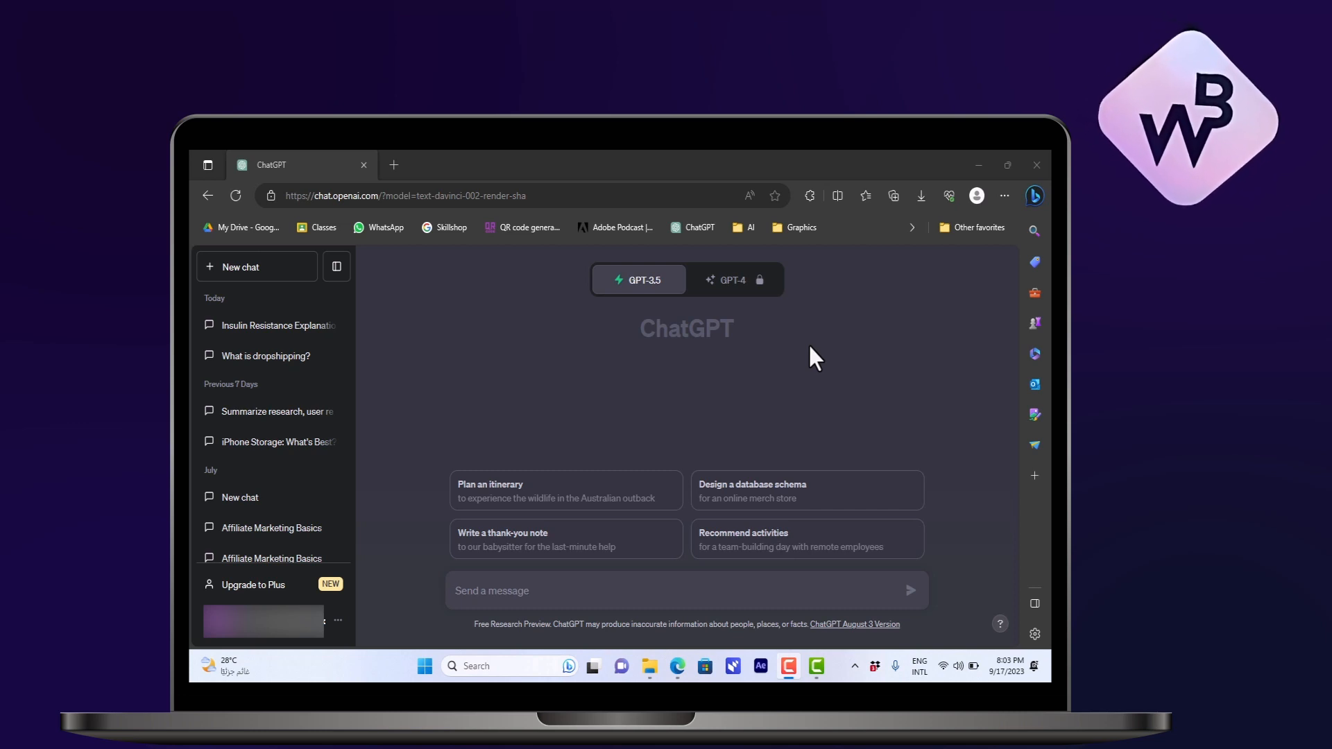
Step: Enter the prompt 'generate a report based on the data given' in the message box, followed by a new line
click(637, 590)
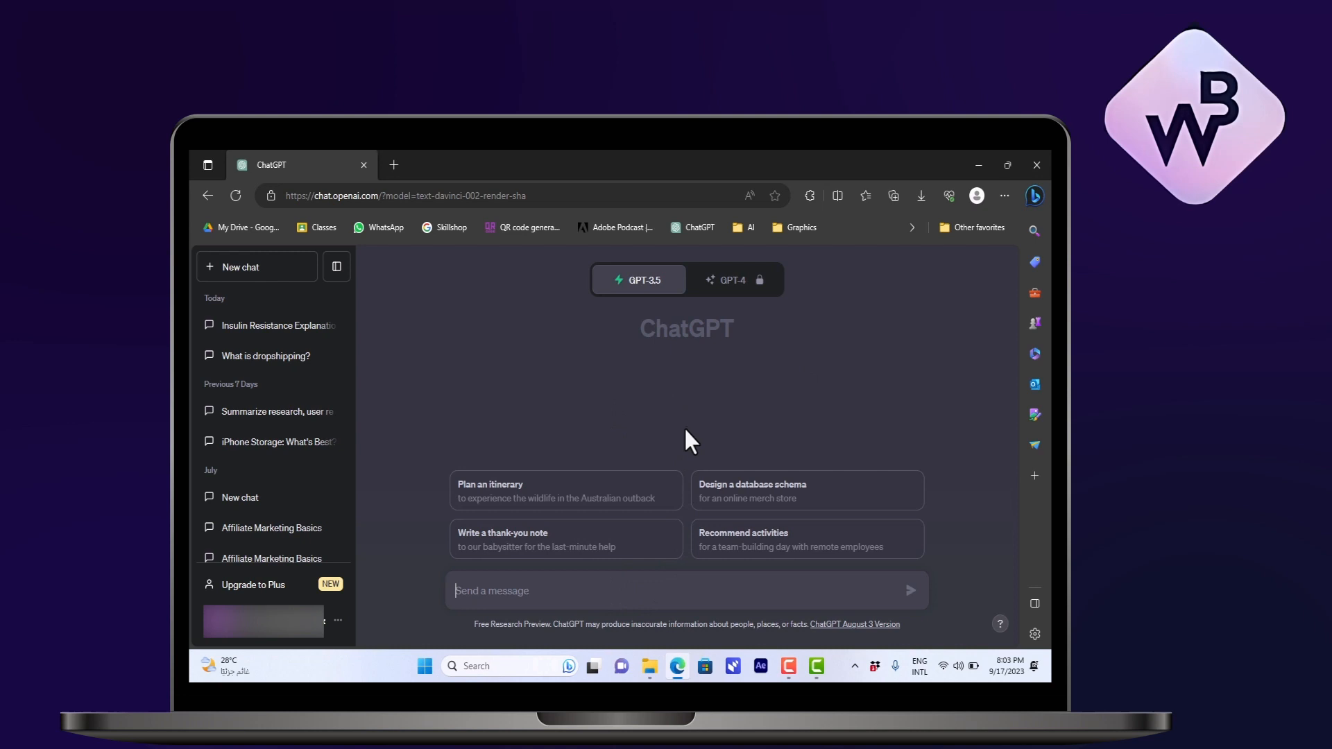
mouse_move(688, 408)
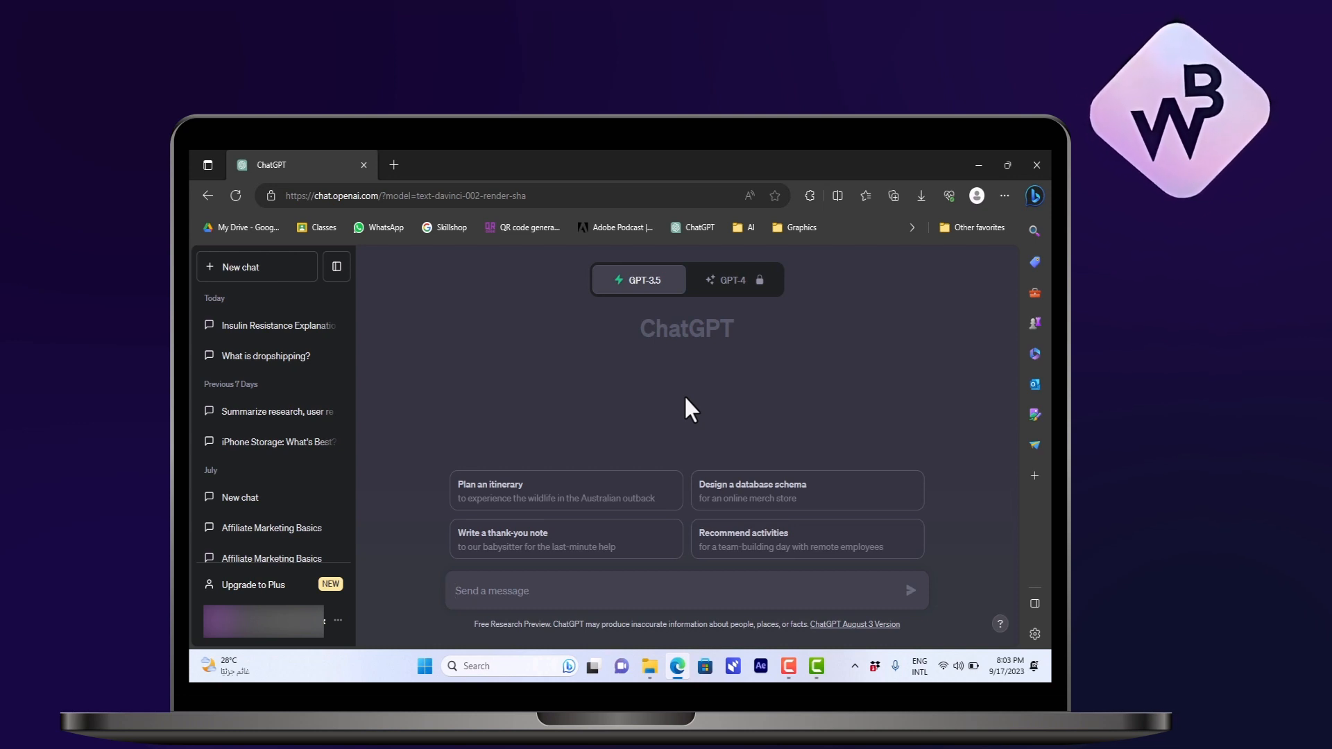
mouse_move(657, 596)
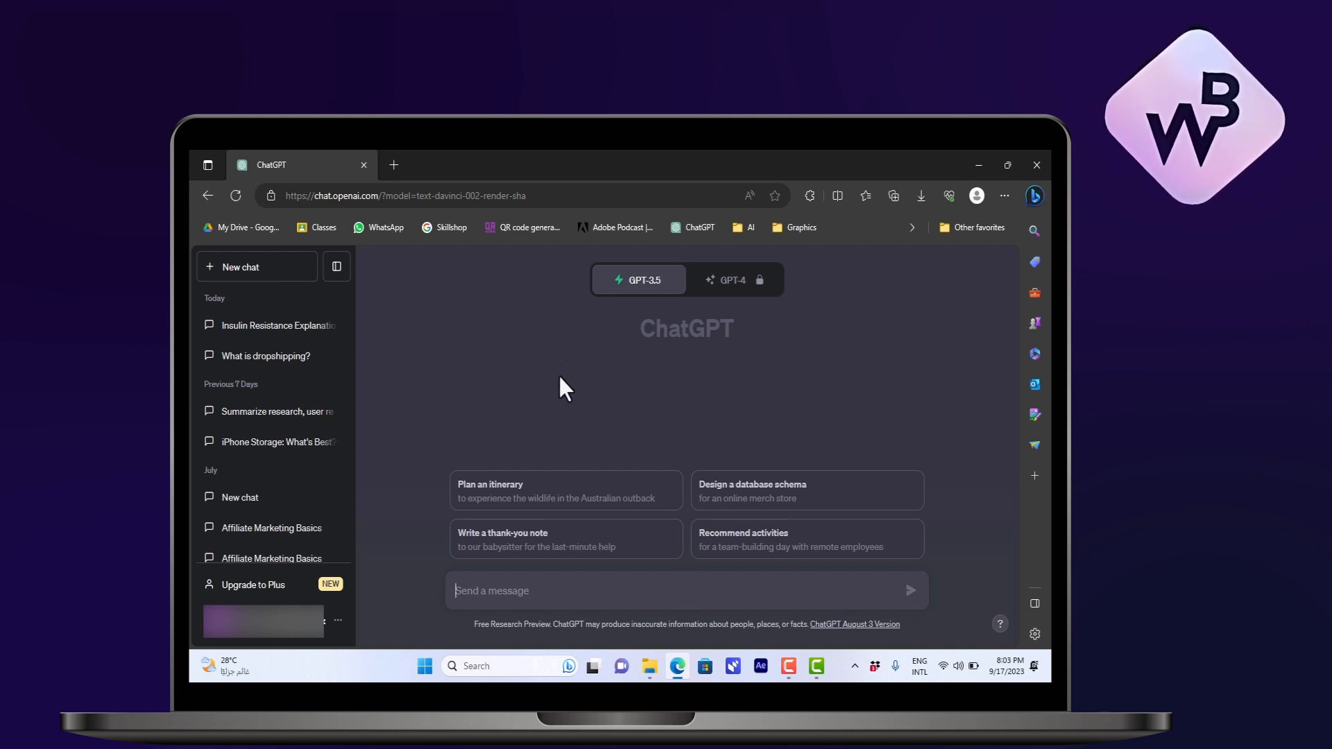
mouse_move(569, 401)
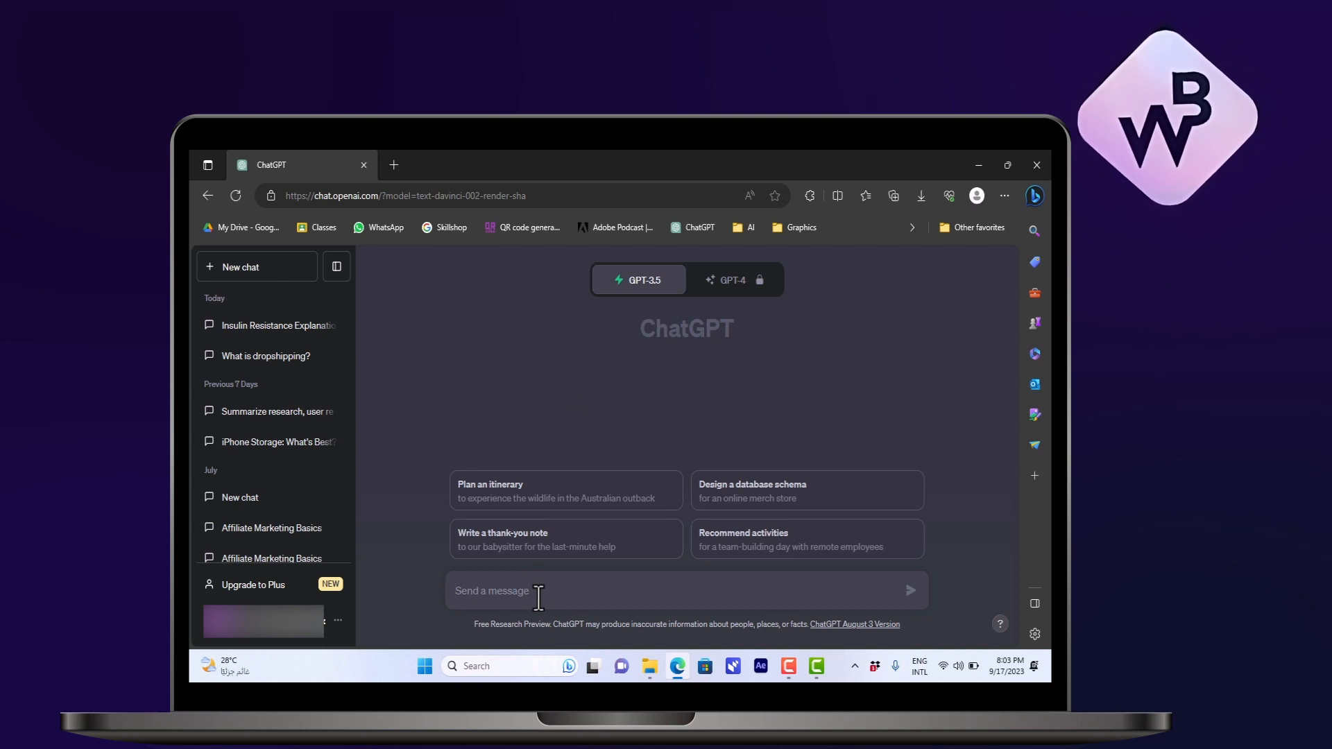
text(generate a reprot based on)
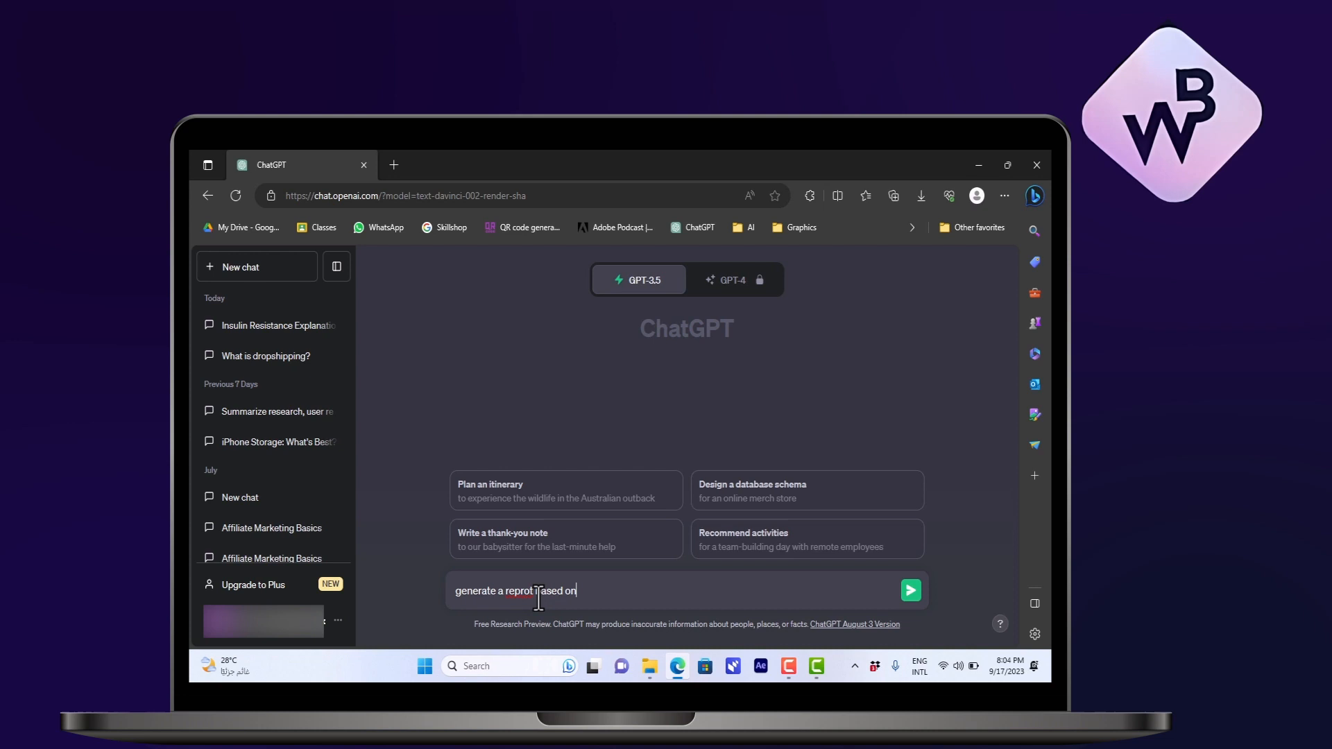
text(the data)
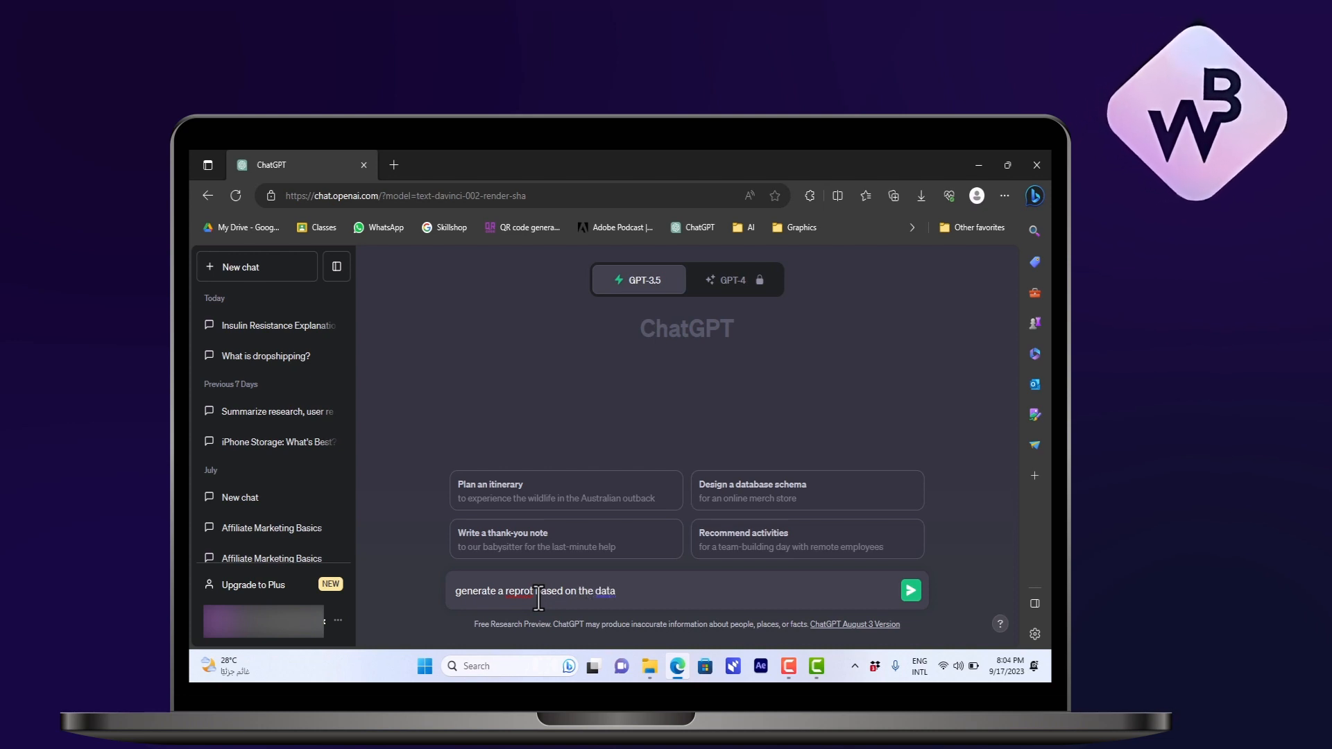
text(given)
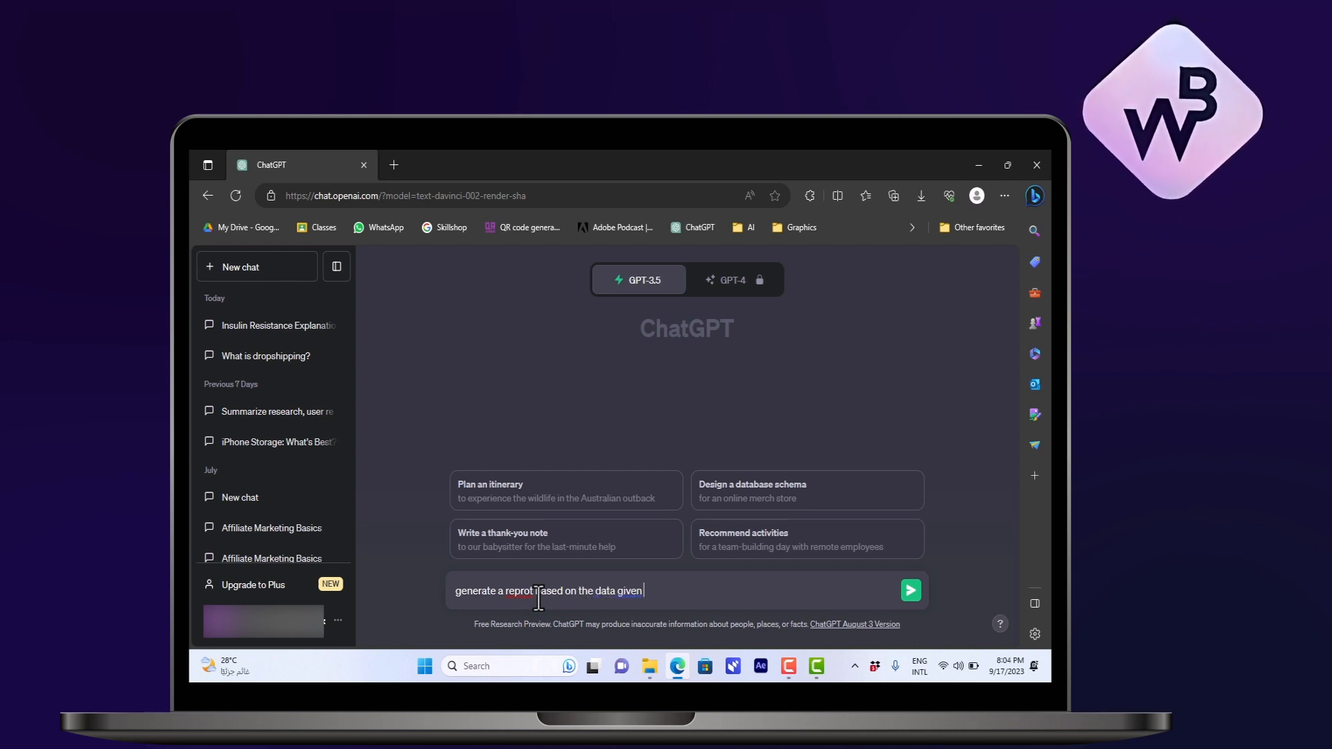
key(Enter)
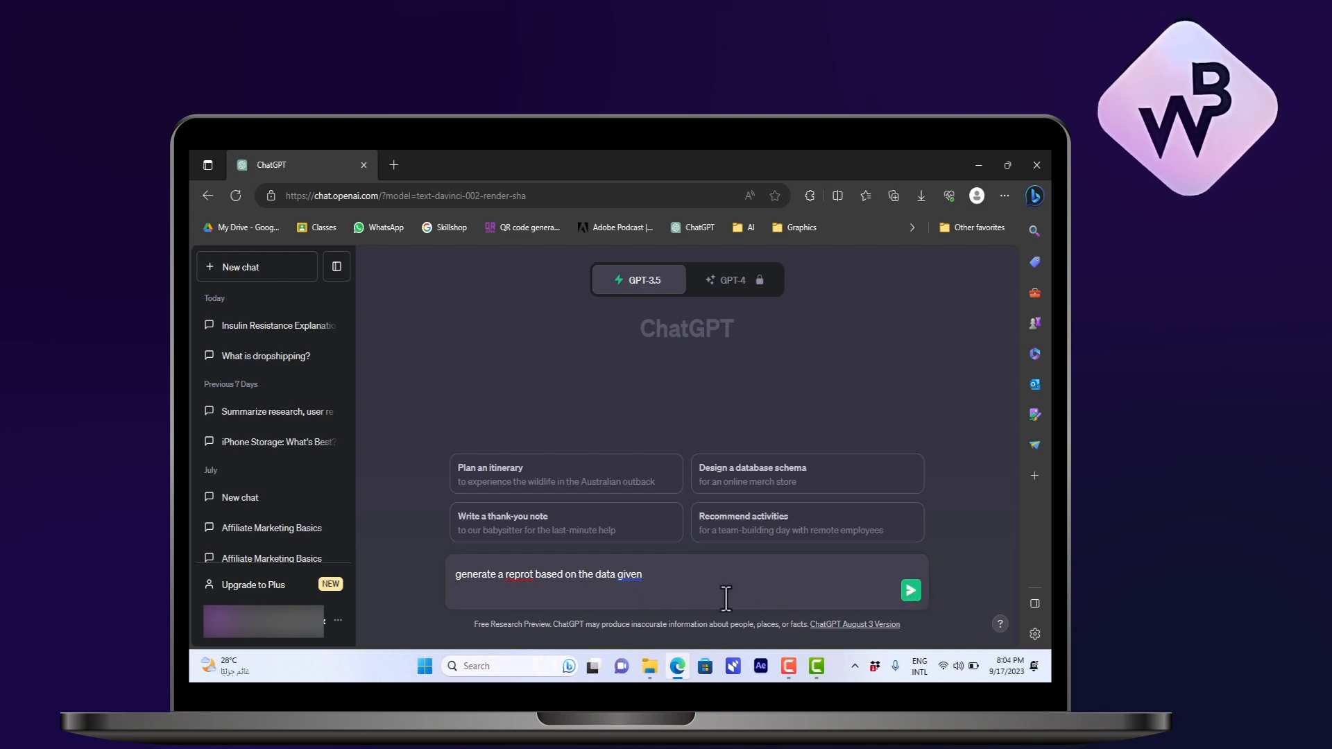
mouse_move(723, 598)
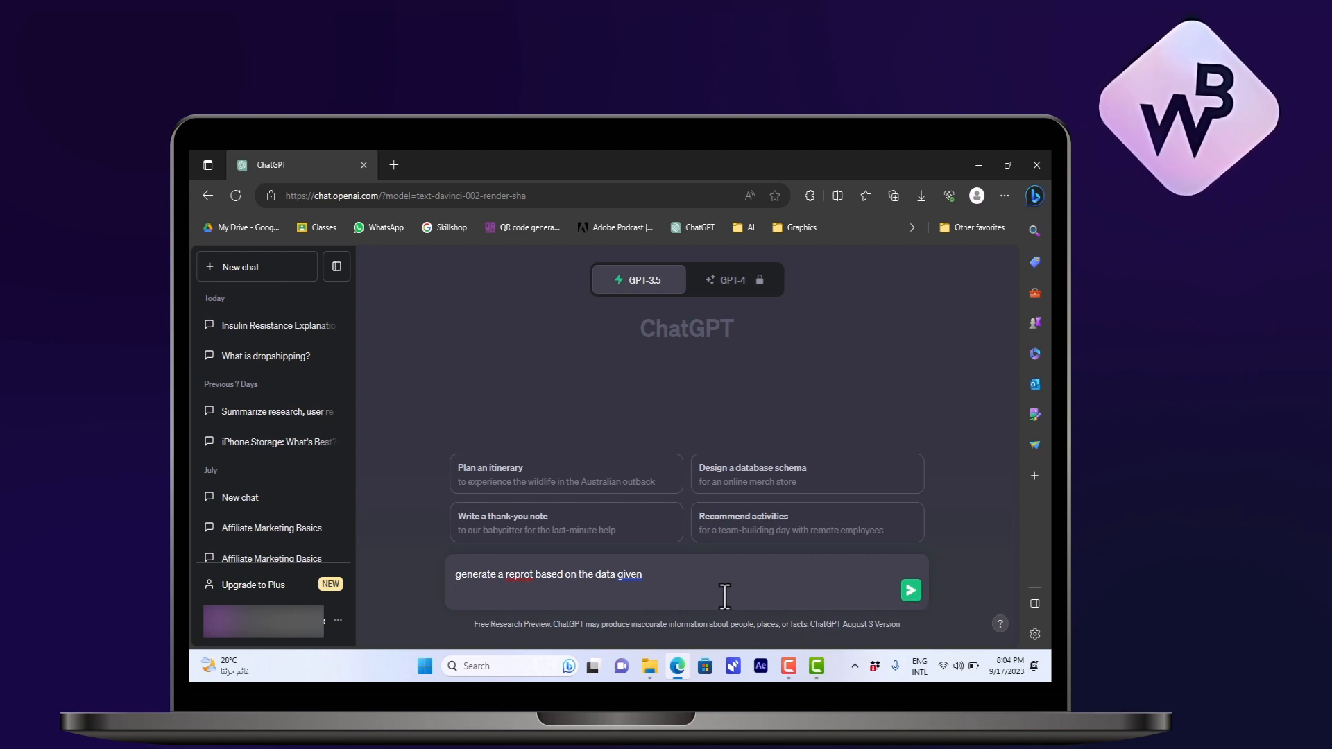
mouse_move(590, 519)
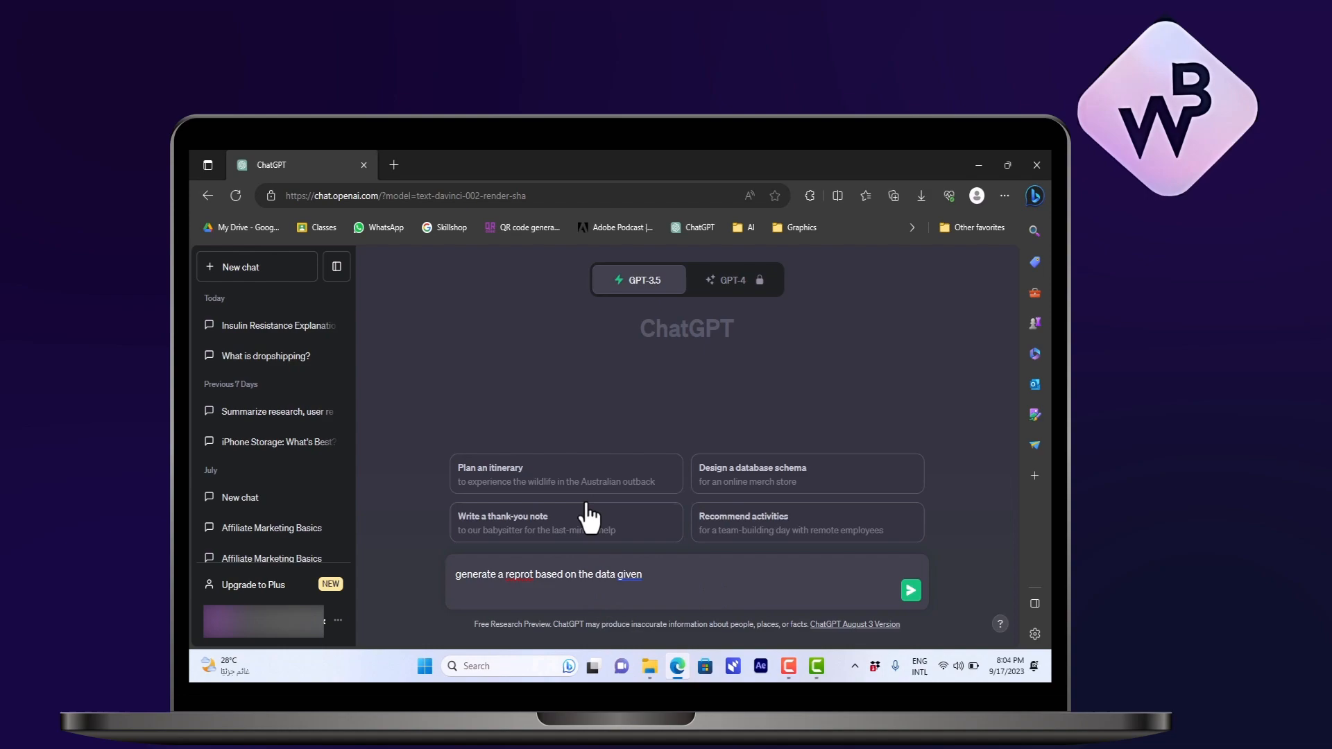